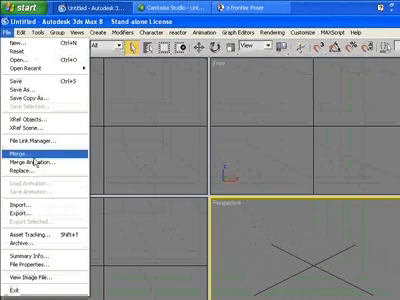
pyautogui.moveTo(24, 206)
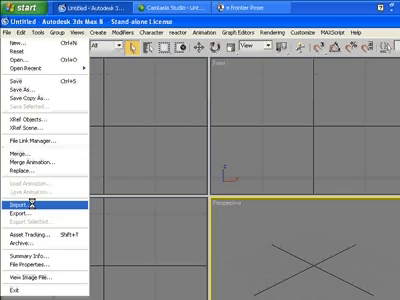
# - Start importing an external OBJ model file into the empty scene
pyautogui.click(24, 204)
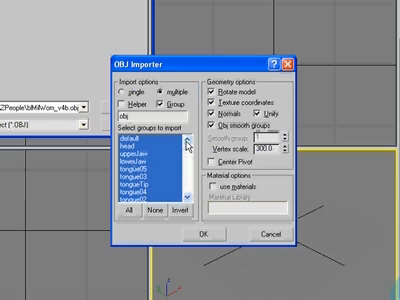
pyautogui.moveTo(188, 148)
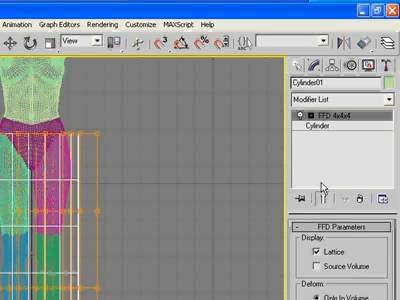
pyautogui.moveTo(320, 200)
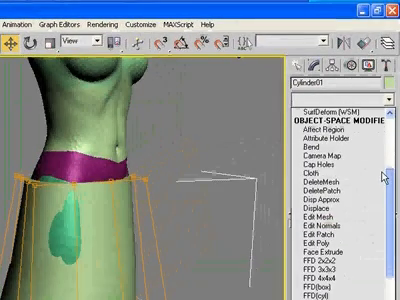
# - Add a second FFD 4x4x4 modifier on top of the skirt cylinder's stack
pyautogui.scroll(-3)
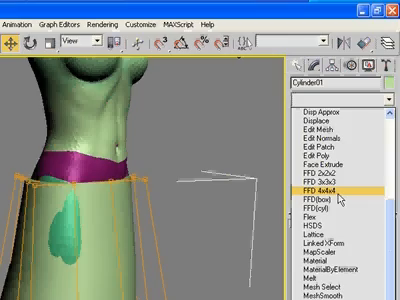
pyautogui.click(320, 186)
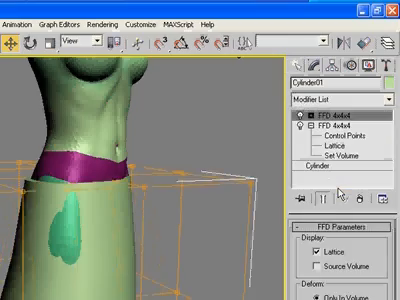